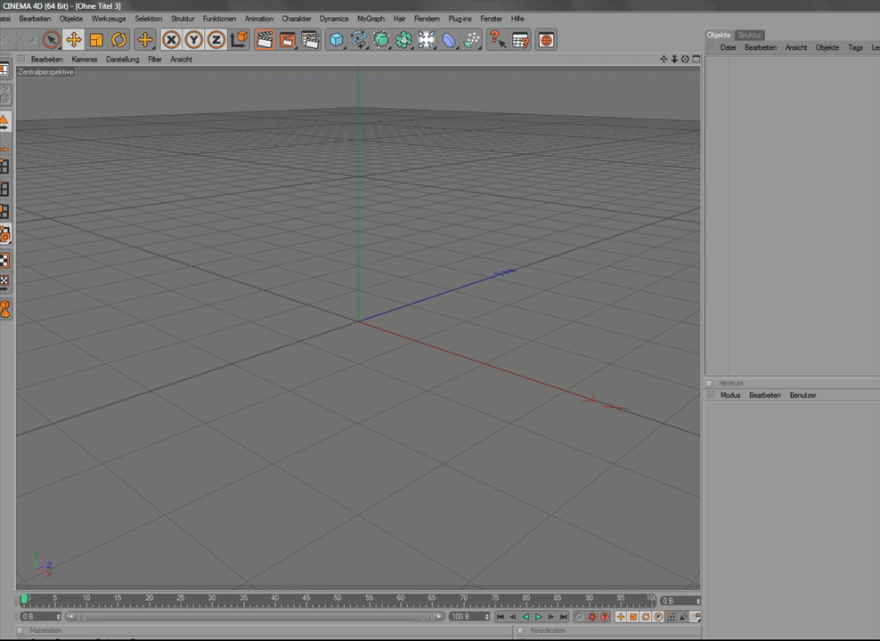
Launch HLAE Cam 2 Cinema4D v1.0 from Plug-ins > Advancedfx.org, closing the stray exporter and console windows.
{"action": "left_click", "coordinate": [461, 18]}
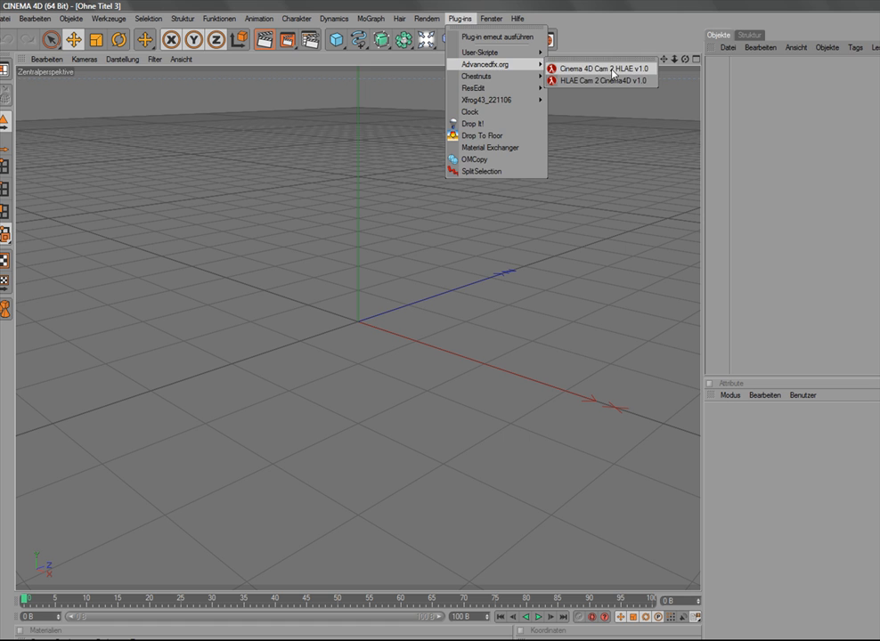
{"action": "left_click", "coordinate": [592, 68]}
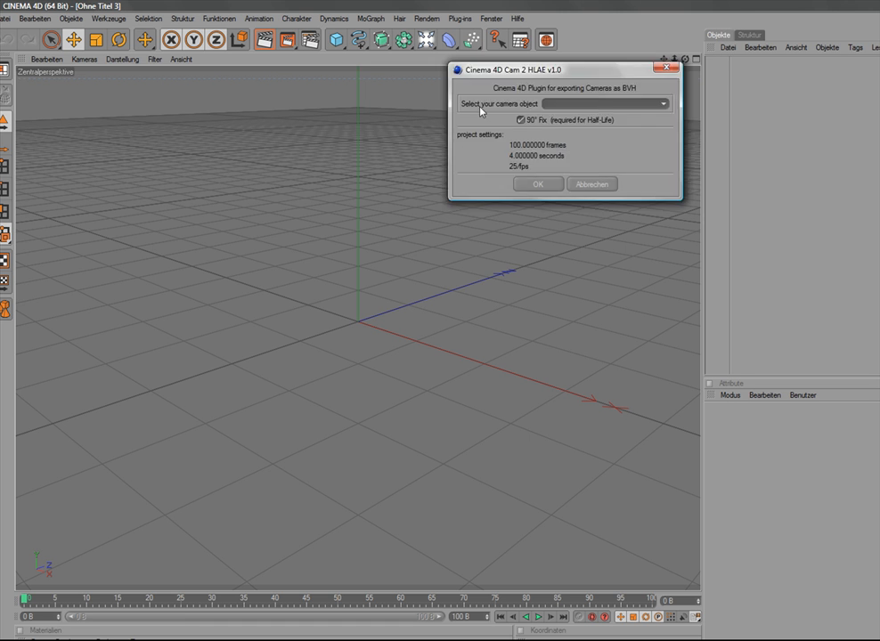
{"action": "left_click_drag", "start_coordinate": [563, 70], "coordinate": [412, 192]}
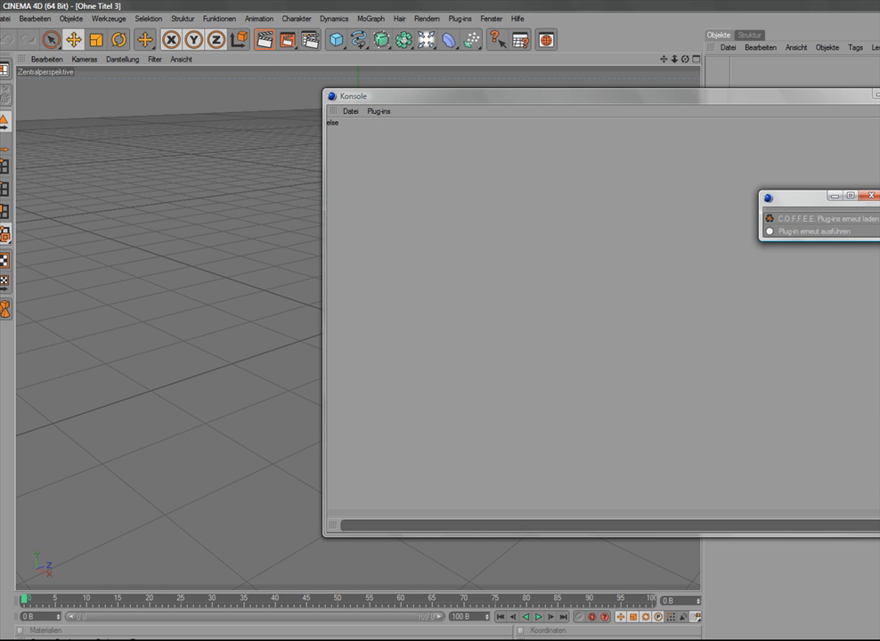
{"action": "mouse_move", "coordinate": [860, 200]}
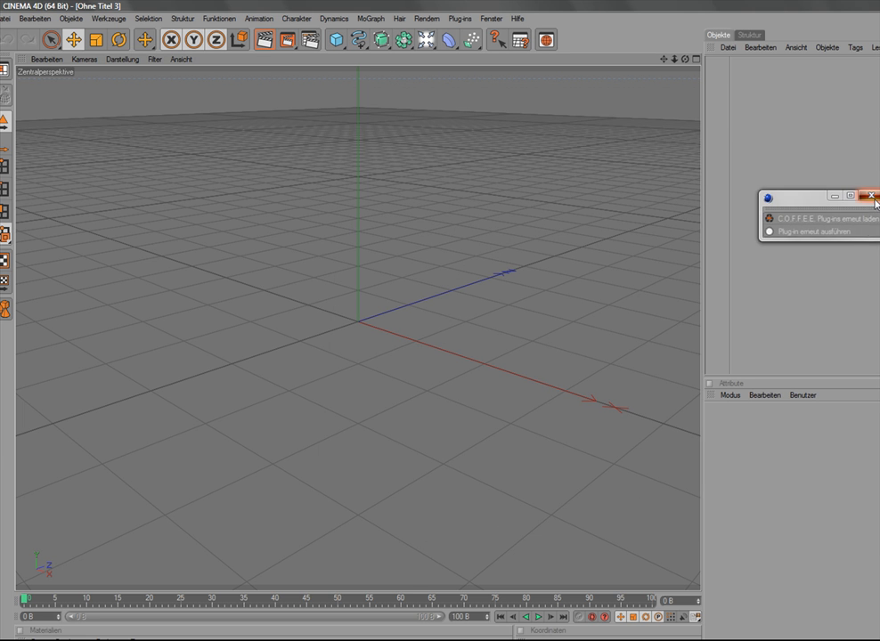
{"action": "left_click", "coordinate": [461, 18]}
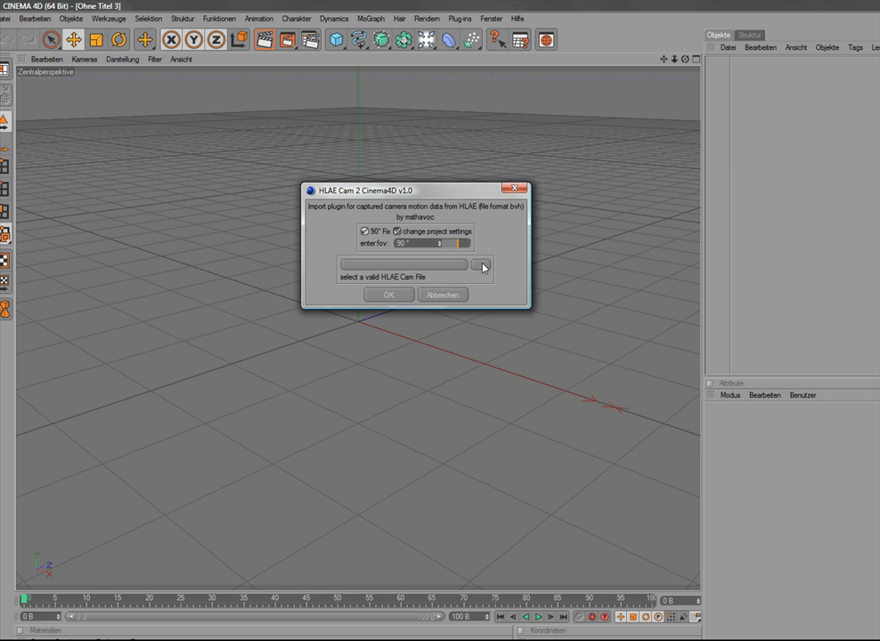
Import E:\HLAE\testcam_fps300_01_motion.bvh with the 90° Fix option unchecked.
{"action": "left_click", "coordinate": [365, 231]}
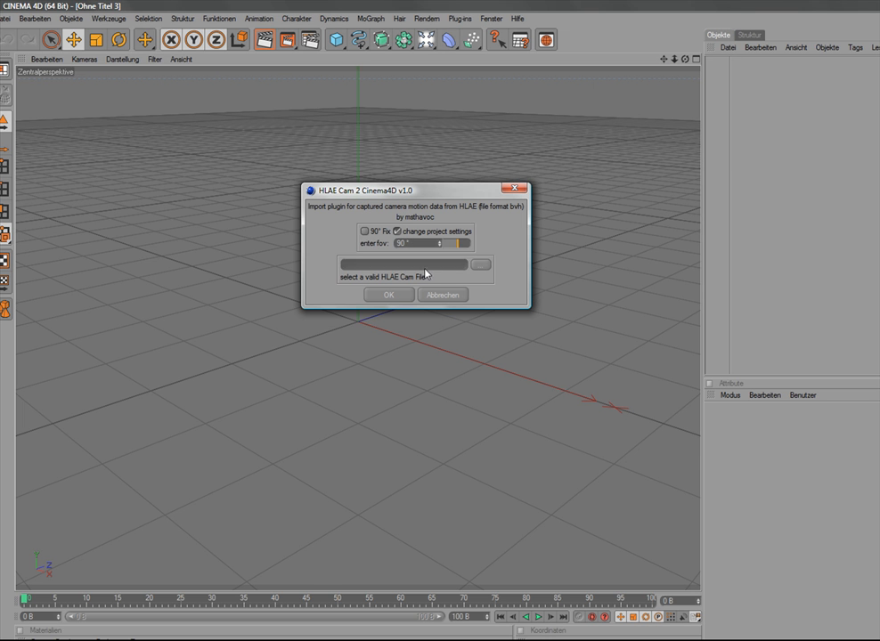
{"action": "left_click", "coordinate": [480, 265]}
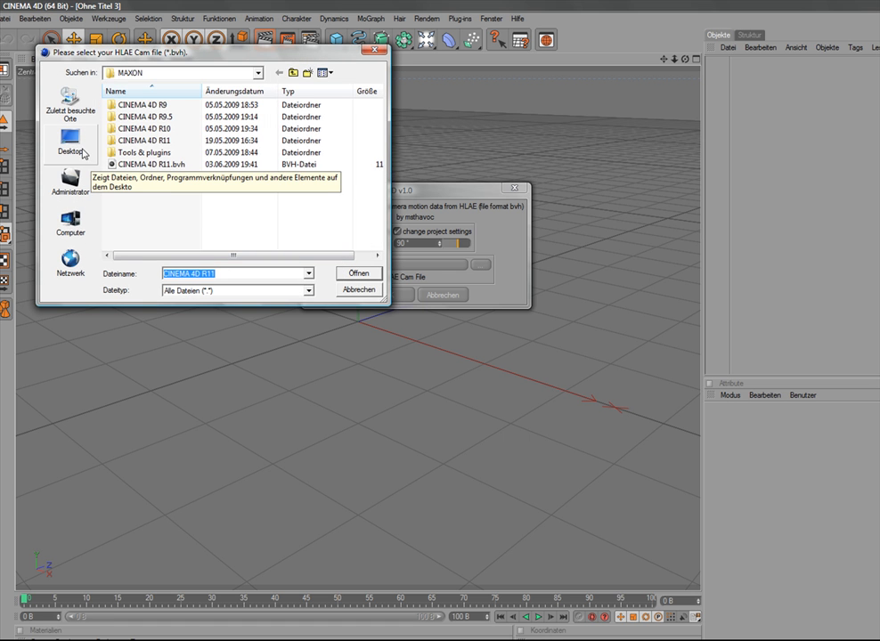
{"action": "left_click", "coordinate": [70, 142]}
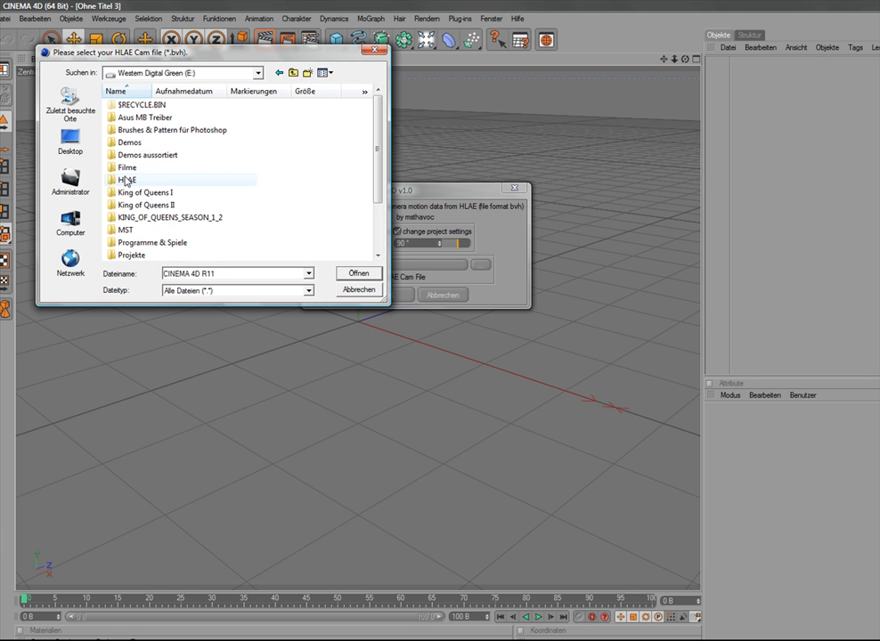
{"action": "double_click", "coordinate": [127, 179]}
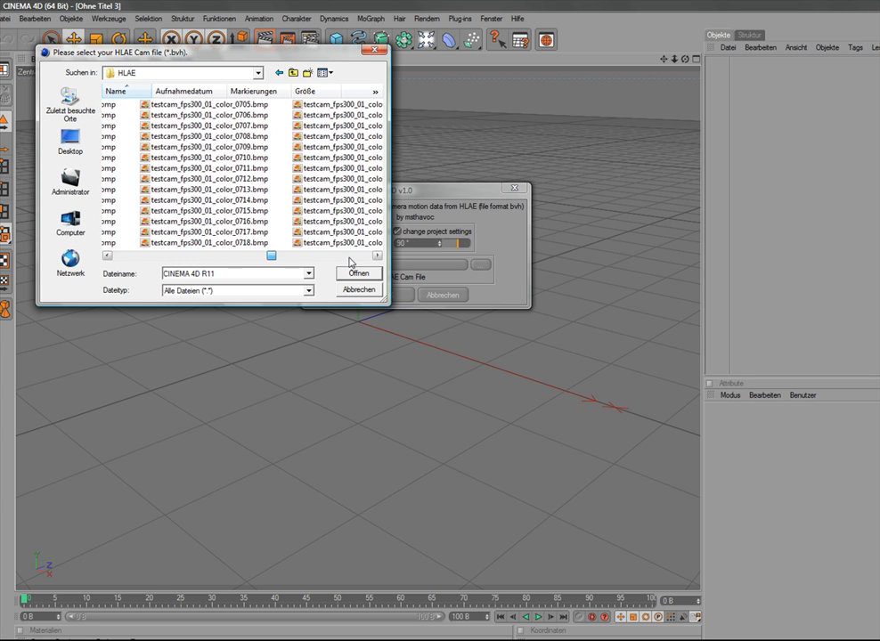
{"action": "left_click", "coordinate": [168, 157]}
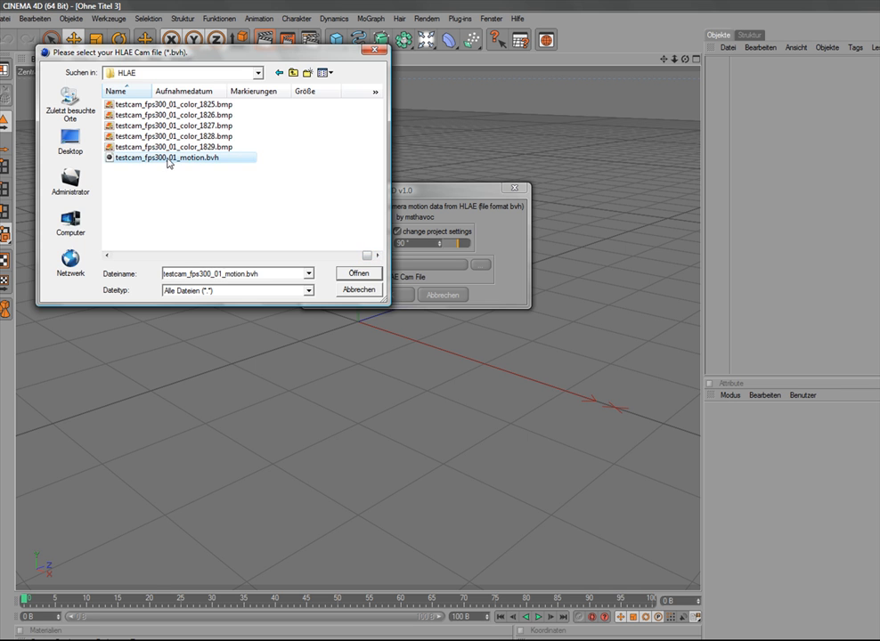
{"action": "left_click", "coordinate": [358, 274]}
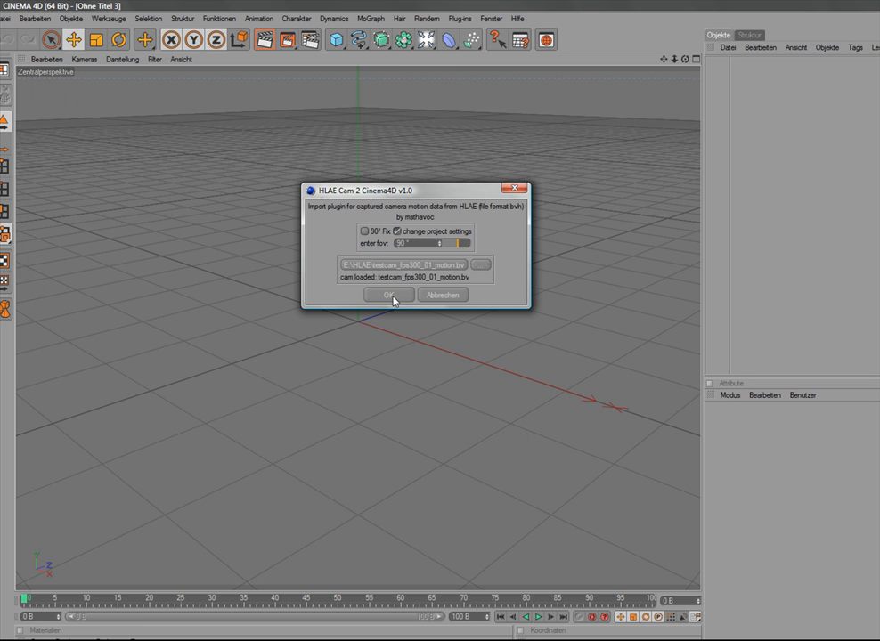
{"action": "left_click", "coordinate": [388, 295]}
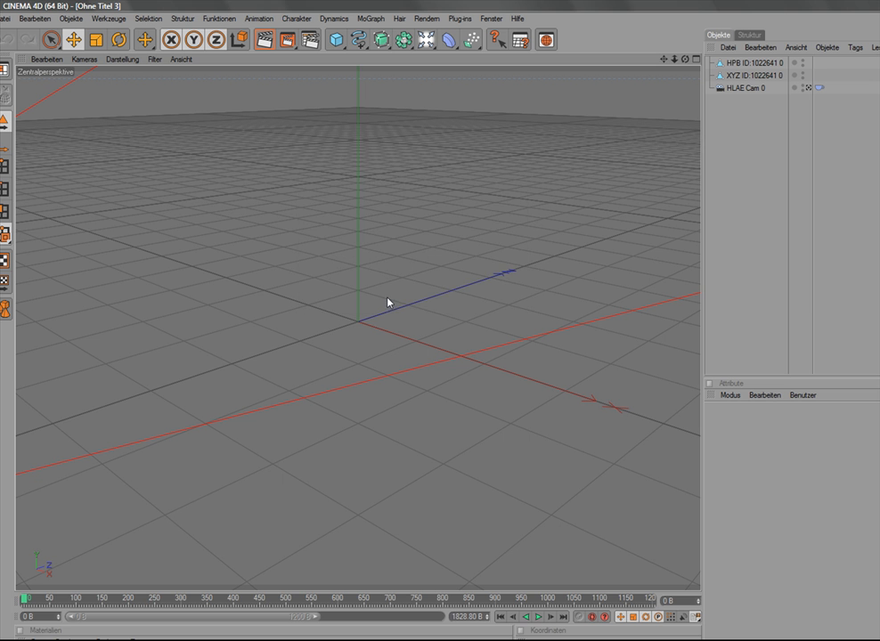
Give HLAE Cam 0 a green display colour and rename it 'Originale Cammotion von HLAE'.
{"action": "left_click_drag", "start_coordinate": [387, 302], "coordinate": [362, 377]}
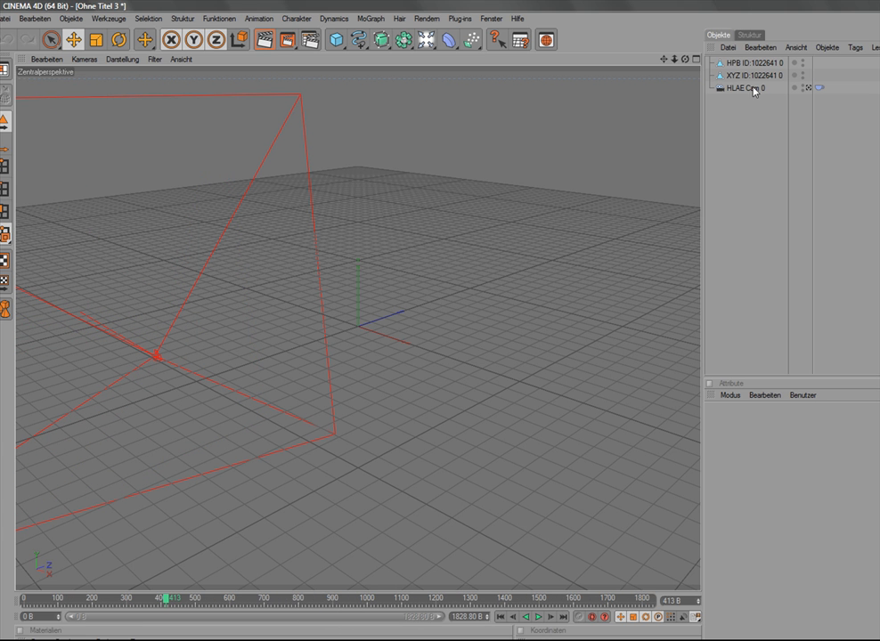
{"action": "left_click", "coordinate": [747, 87]}
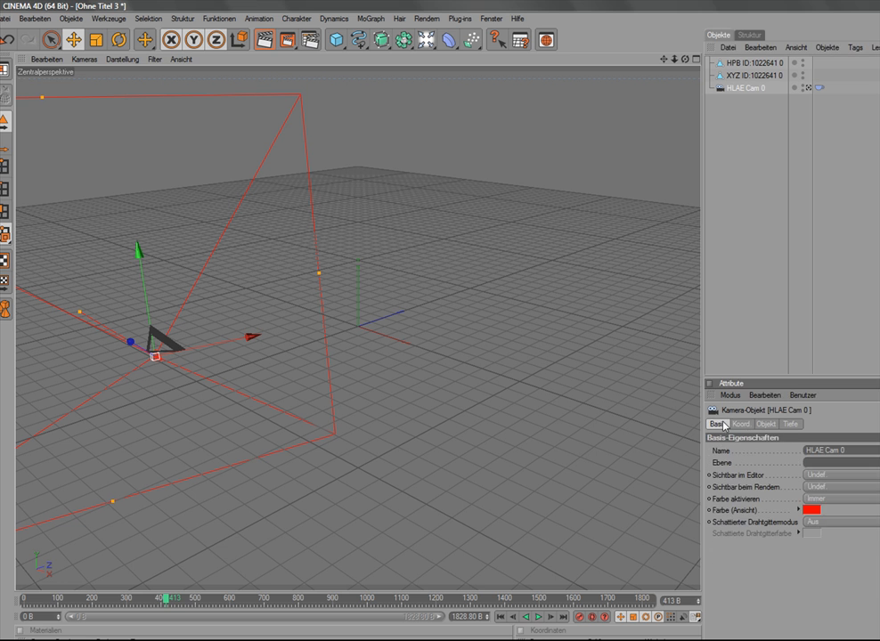
{"action": "left_click", "coordinate": [812, 508]}
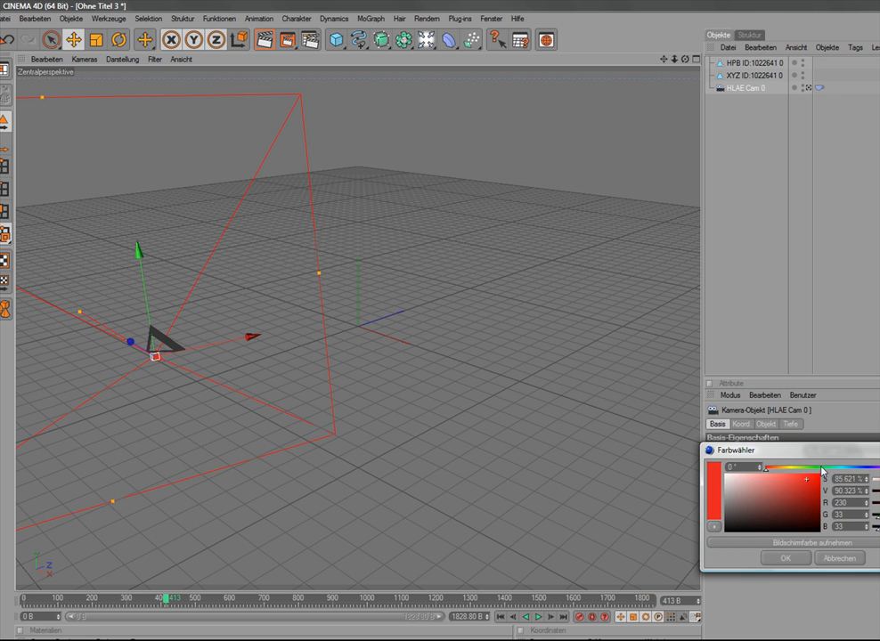
{"action": "left_click", "coordinate": [784, 557]}
{"action": "type", "text": "Originale Cammotion von HLAE"}
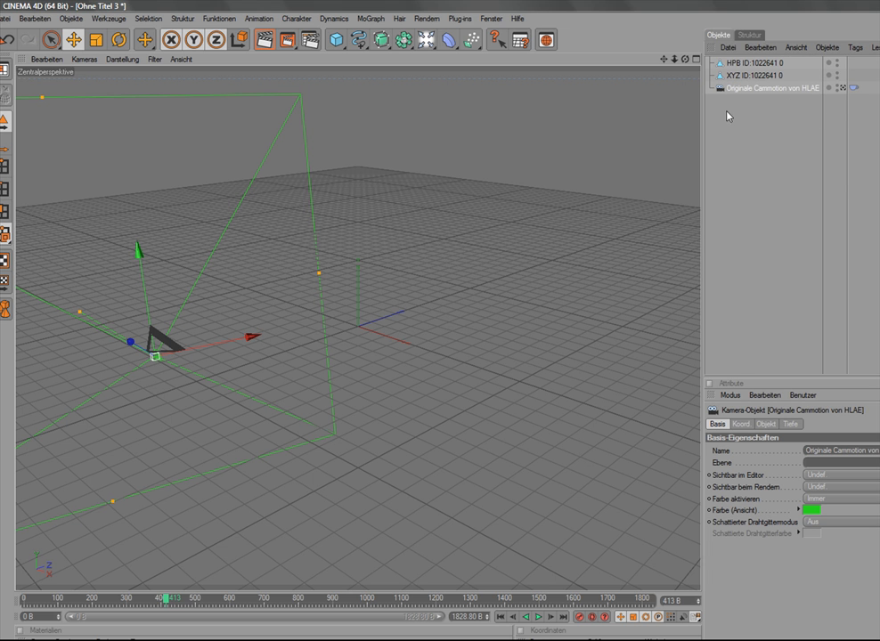
Export the green original camera with Cinema 4D Cam 2 HLAE to Desktop cam.bvh, overwriting it.
{"action": "left_click", "coordinate": [460, 18]}
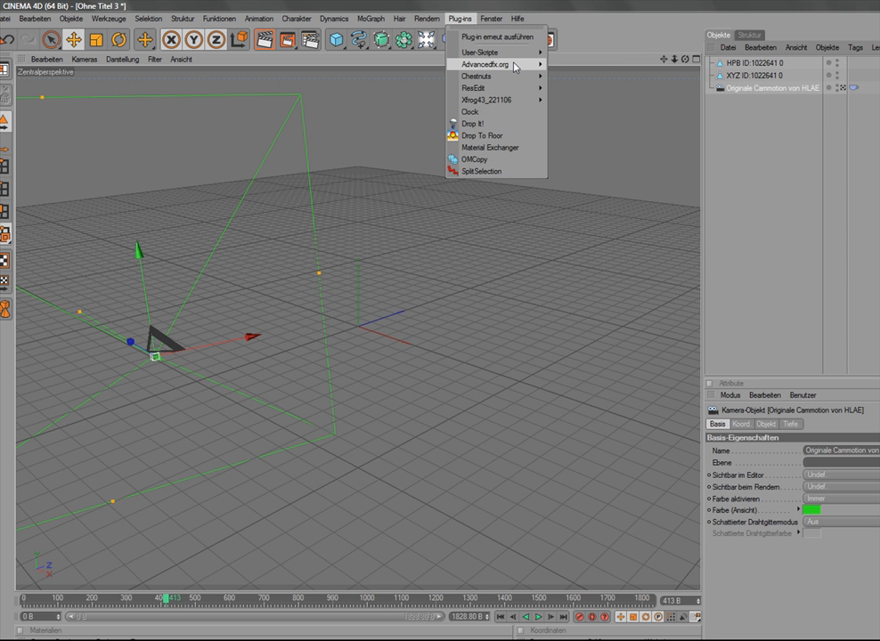
{"action": "mouse_move", "coordinate": [483, 64]}
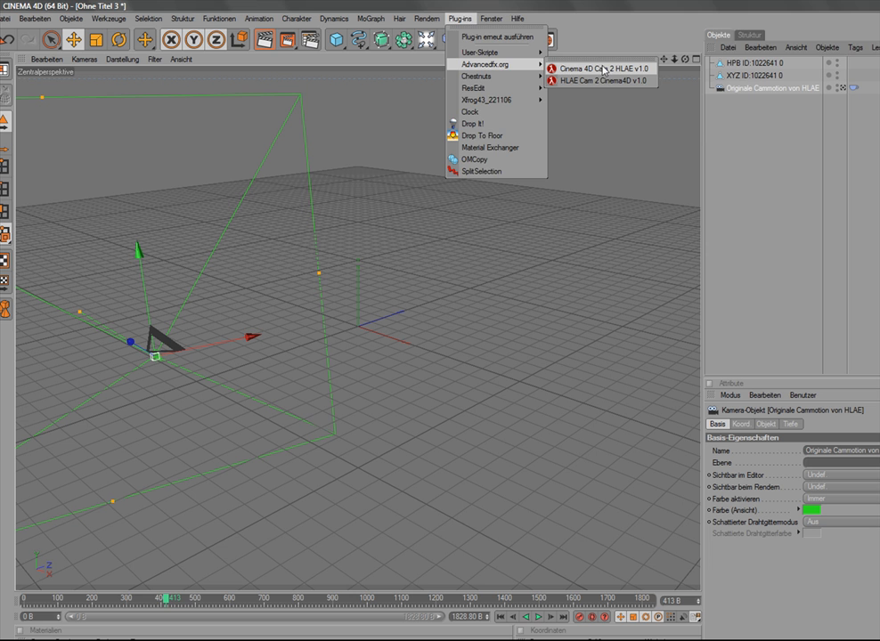
{"action": "left_click", "coordinate": [596, 68]}
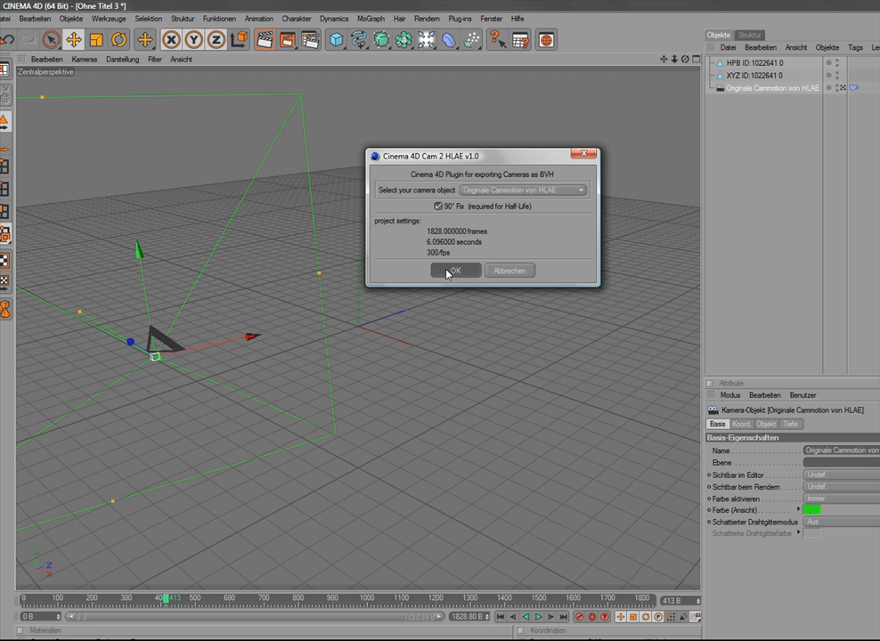
{"action": "left_click", "coordinate": [455, 270]}
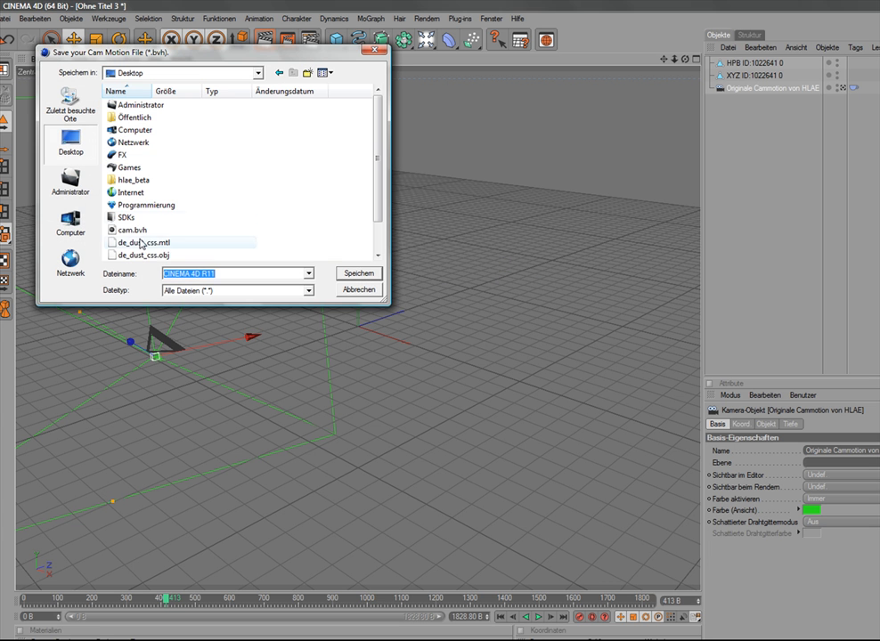
{"action": "left_click", "coordinate": [359, 274]}
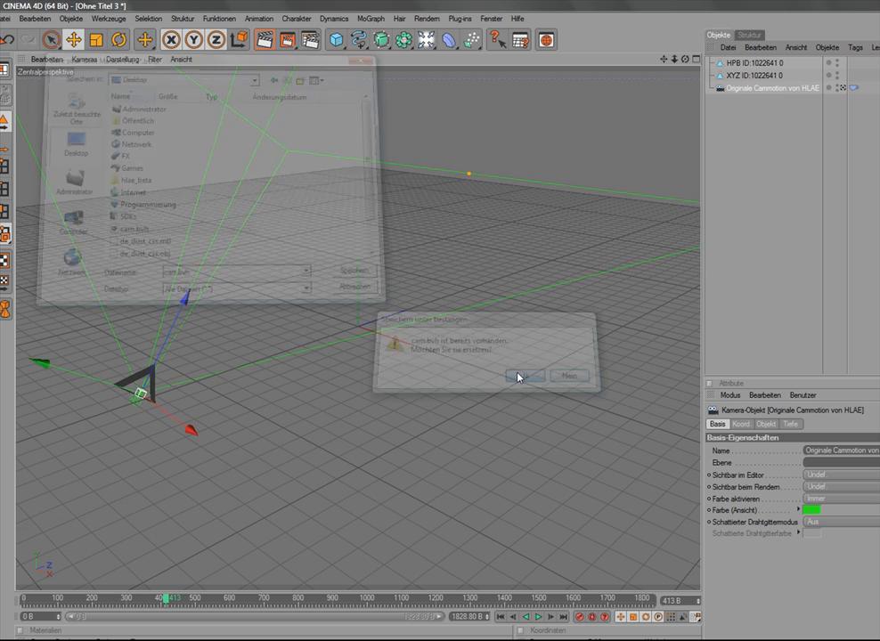
{"action": "left_click", "coordinate": [524, 375]}
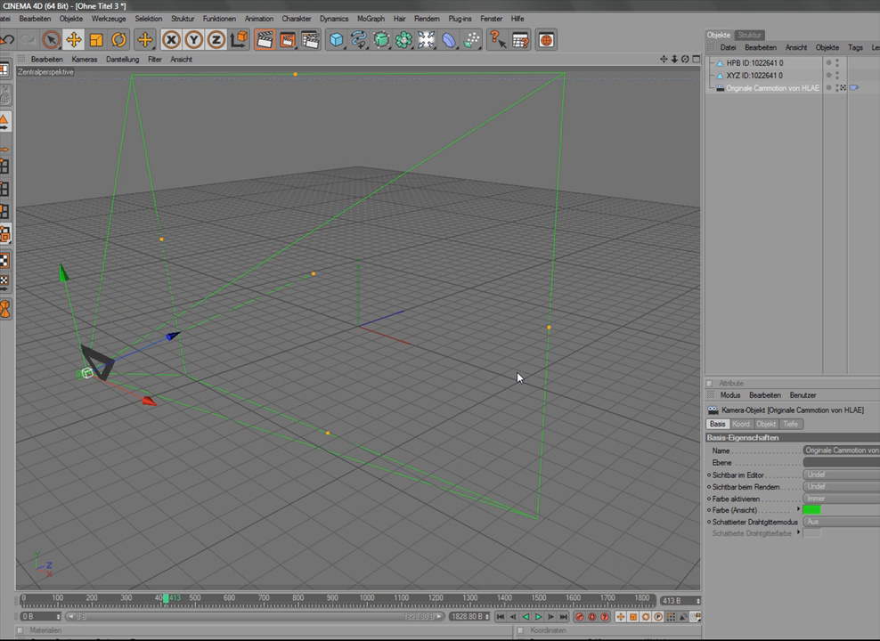
Check the camera's field of view, then import Desktop cam.bvh through HLAE Cam 2 Cinema4D.
{"action": "left_click", "coordinate": [766, 424]}
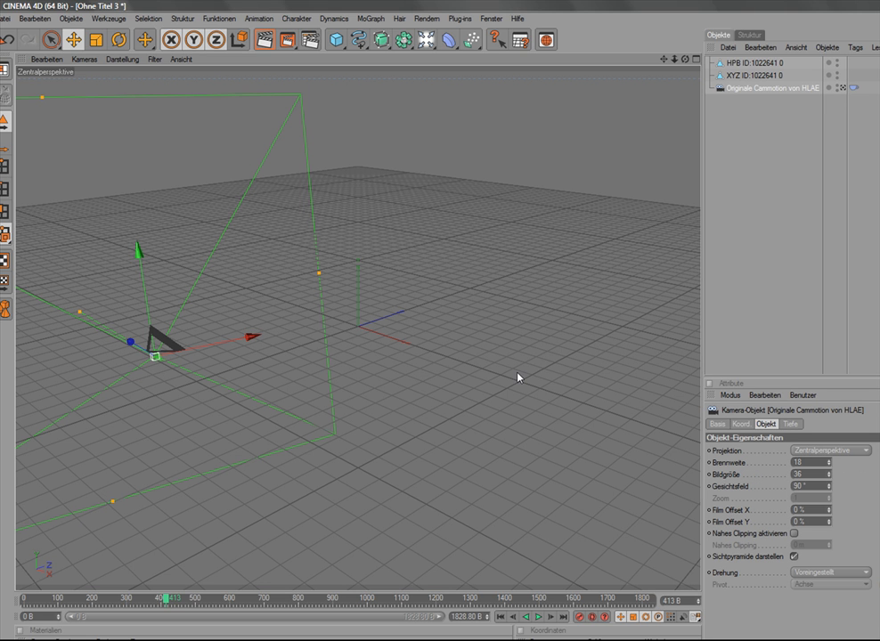
{"action": "mouse_move", "coordinate": [437, 290]}
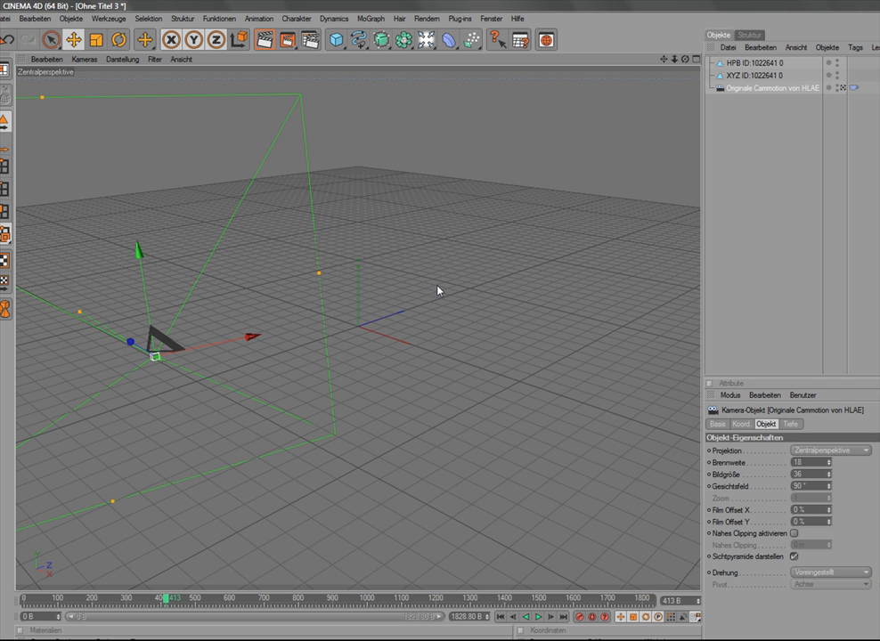
{"action": "left_click", "coordinate": [460, 18]}
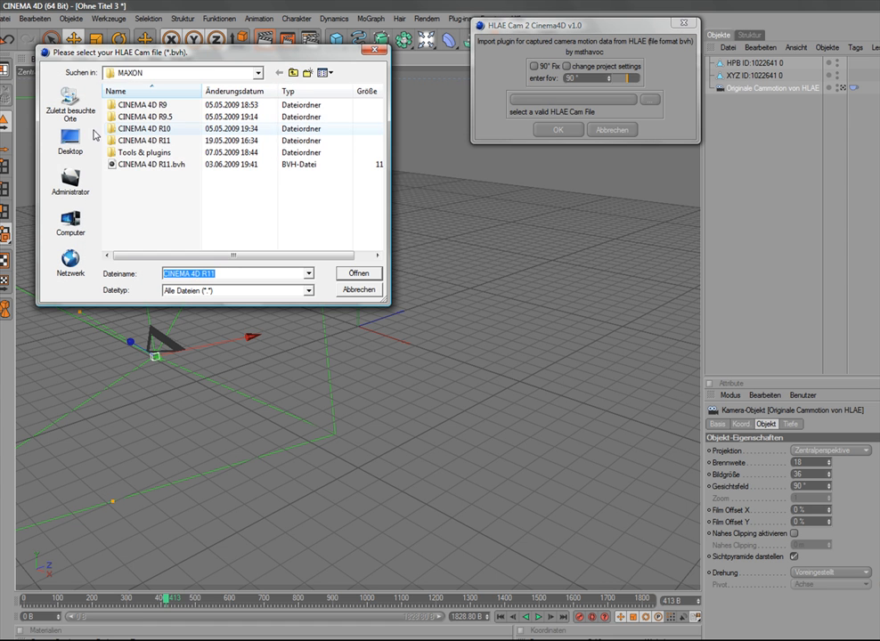
{"action": "left_click", "coordinate": [70, 143]}
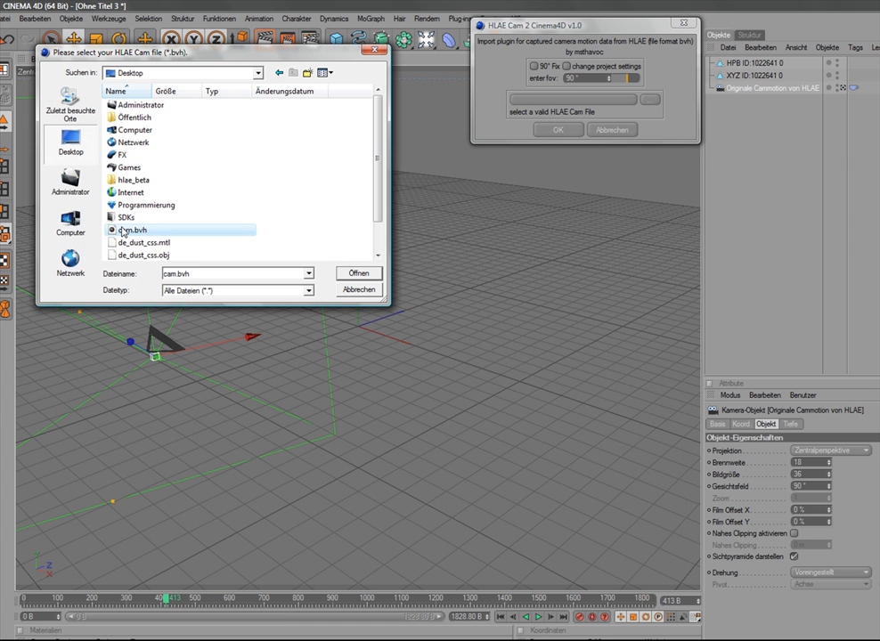
{"action": "left_click", "coordinate": [358, 274]}
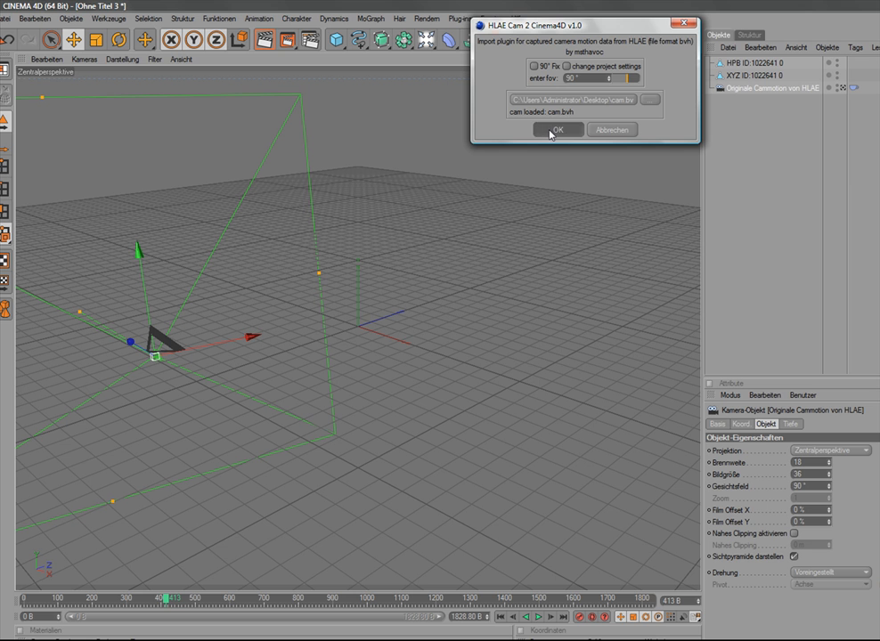
{"action": "left_click", "coordinate": [558, 129]}
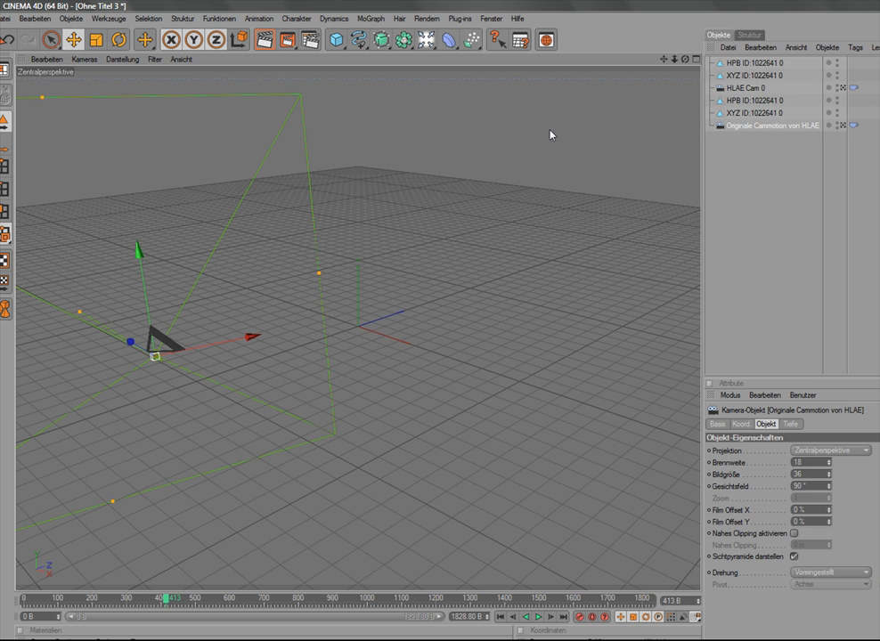
Colour the re-imported HLAE Cam 0 red and toggle editor visibility on both cameras.
{"action": "left_click", "coordinate": [750, 87]}
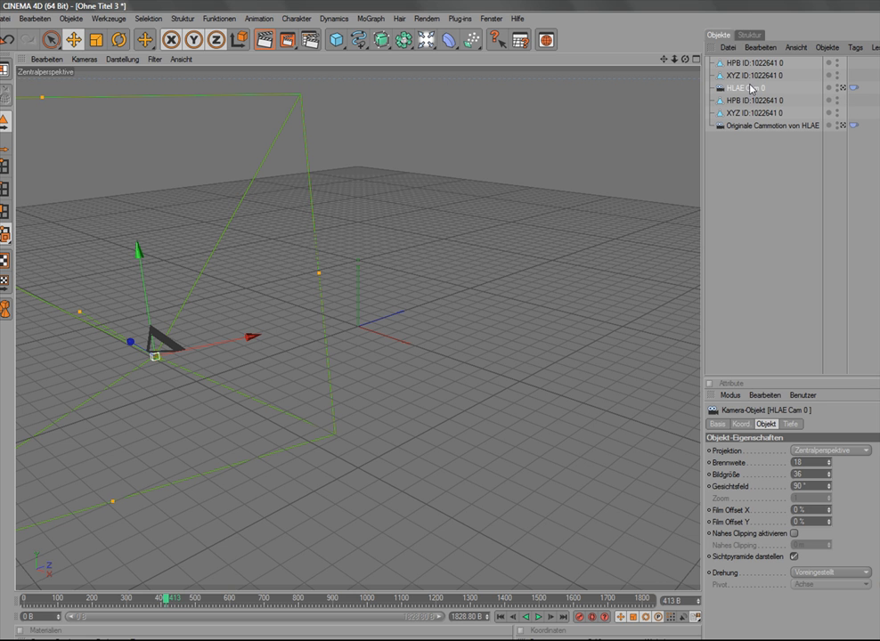
{"action": "left_click", "coordinate": [718, 423]}
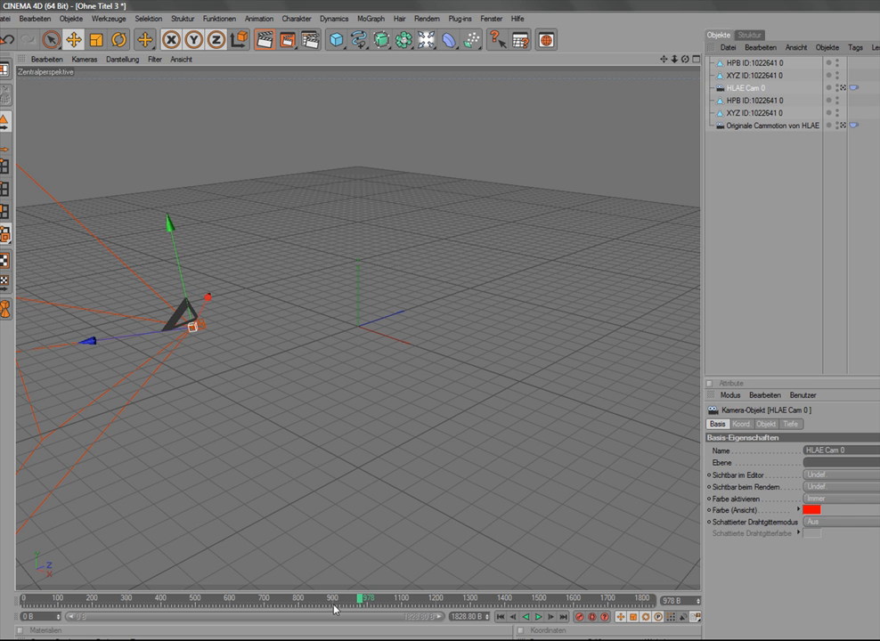
{"action": "left_click", "coordinate": [746, 87]}
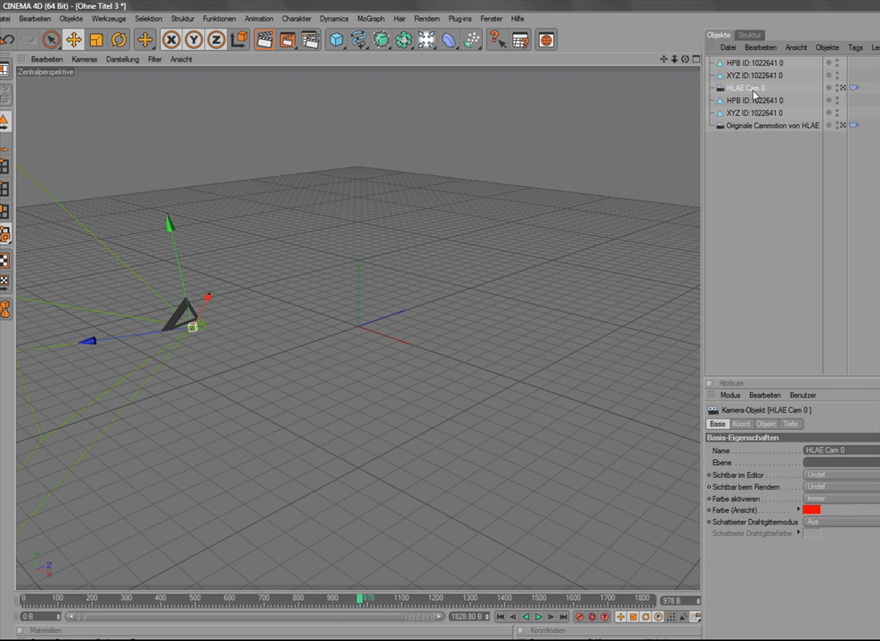
{"action": "left_click", "coordinate": [771, 125]}
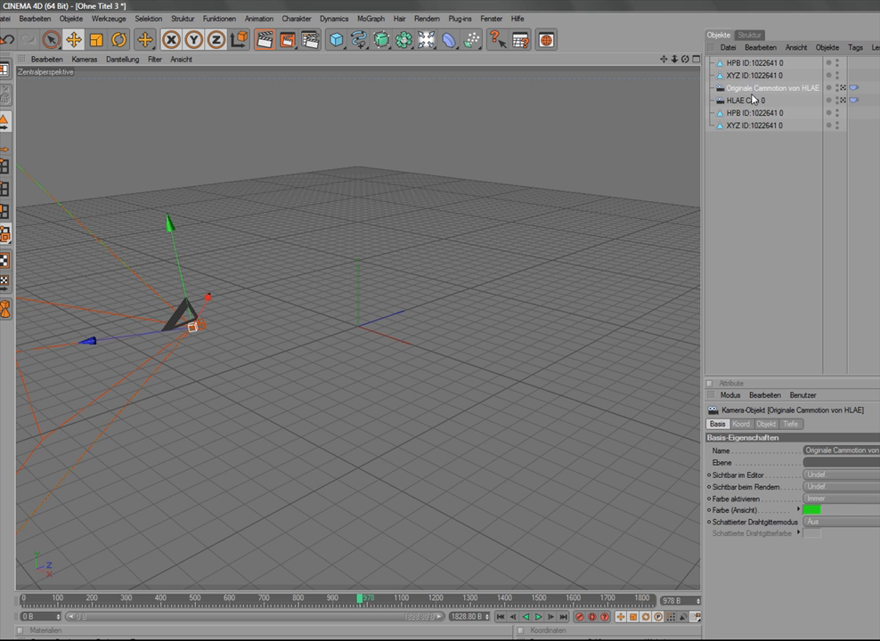
{"action": "left_click", "coordinate": [748, 88]}
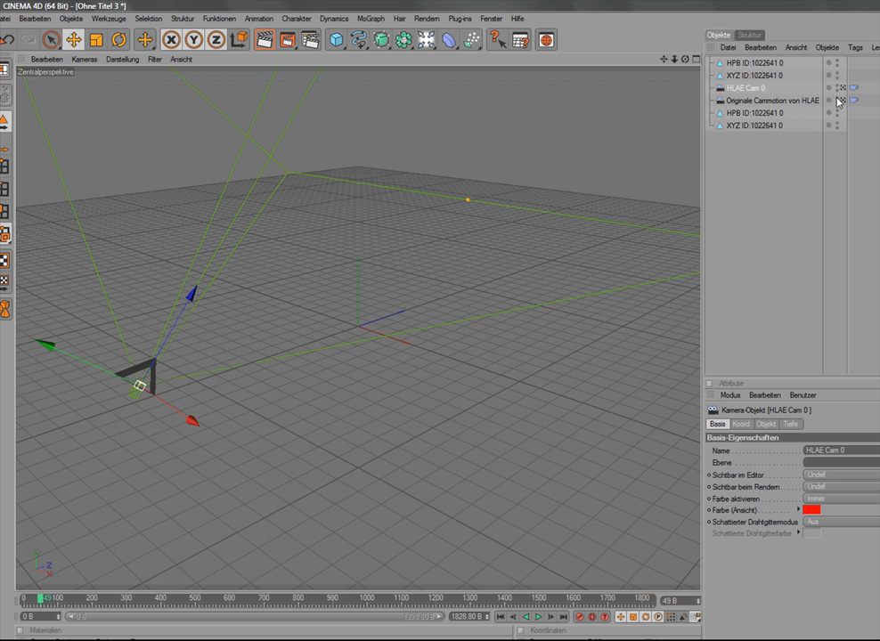
{"action": "left_click", "coordinate": [836, 87]}
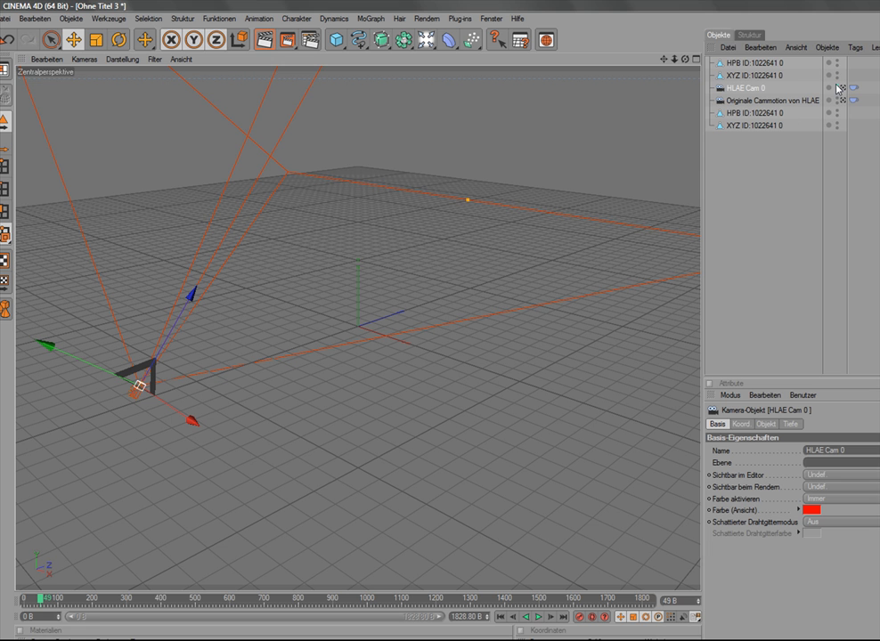
{"action": "left_click", "coordinate": [828, 87]}
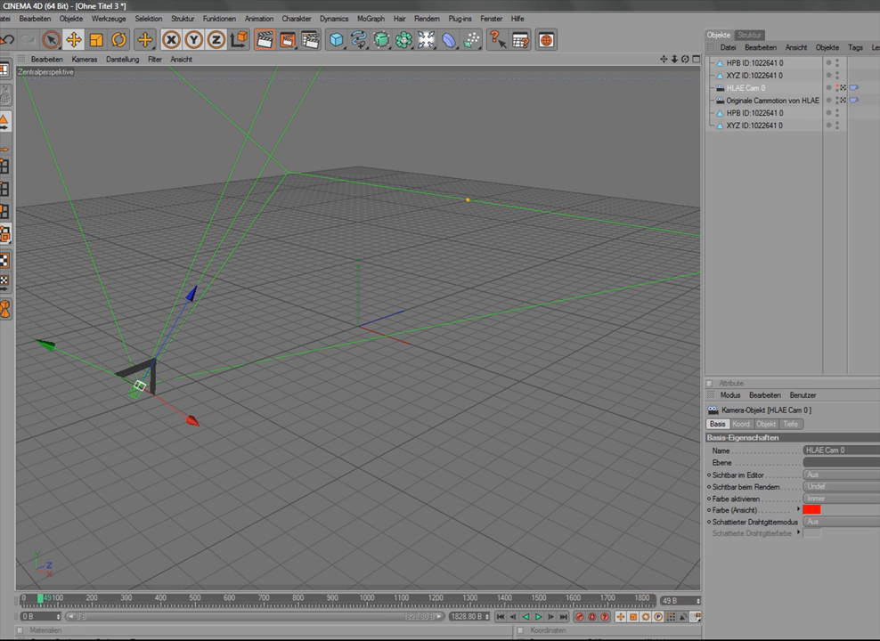